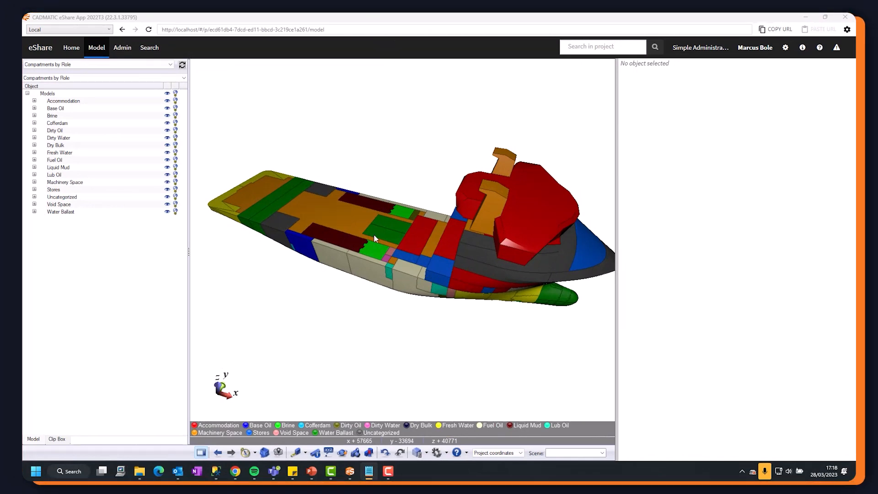
Create and save an enabled File System Document Adapter under Admin > Adapters and Data Sources.
left_click(121, 46)
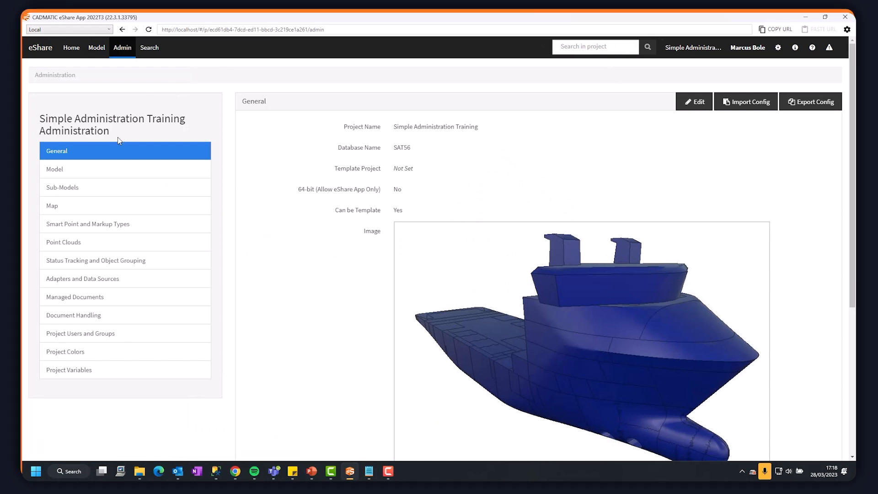
left_click(82, 278)
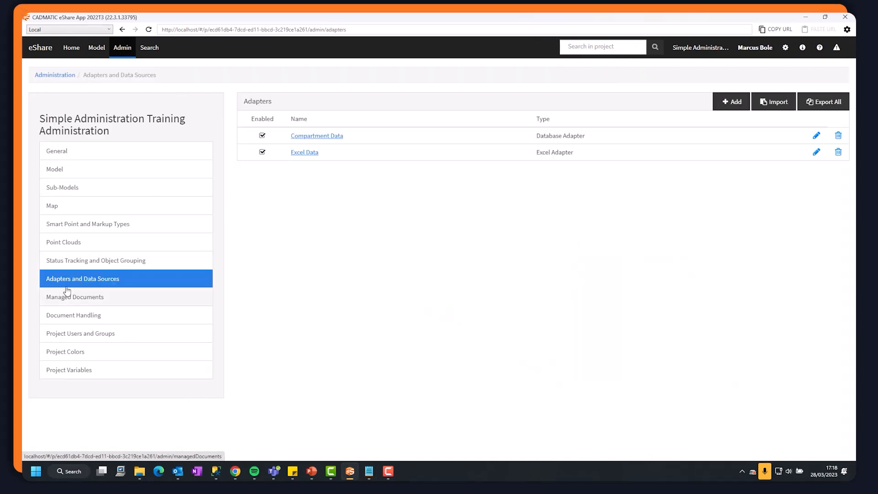
left_click(731, 101)
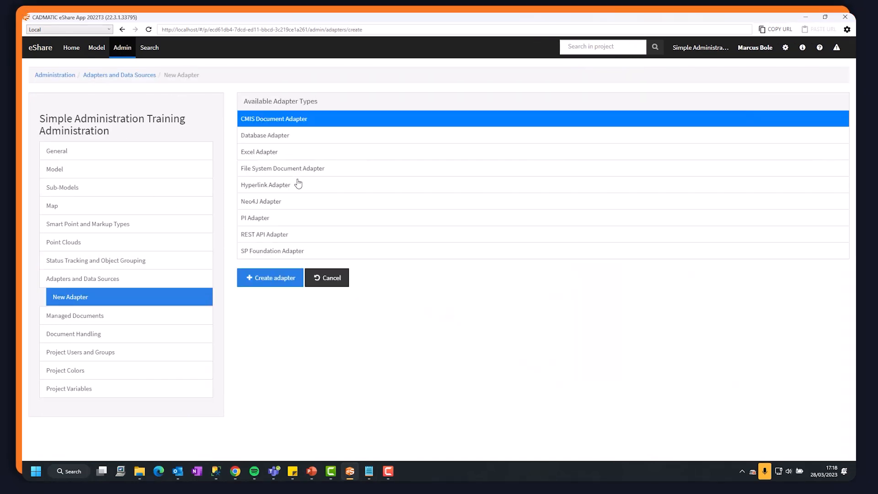
left_click(282, 169)
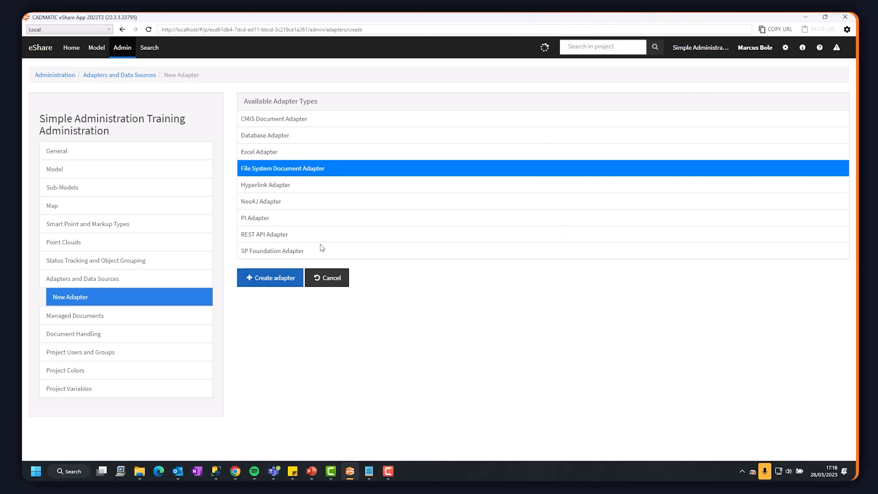
left_click(269, 277)
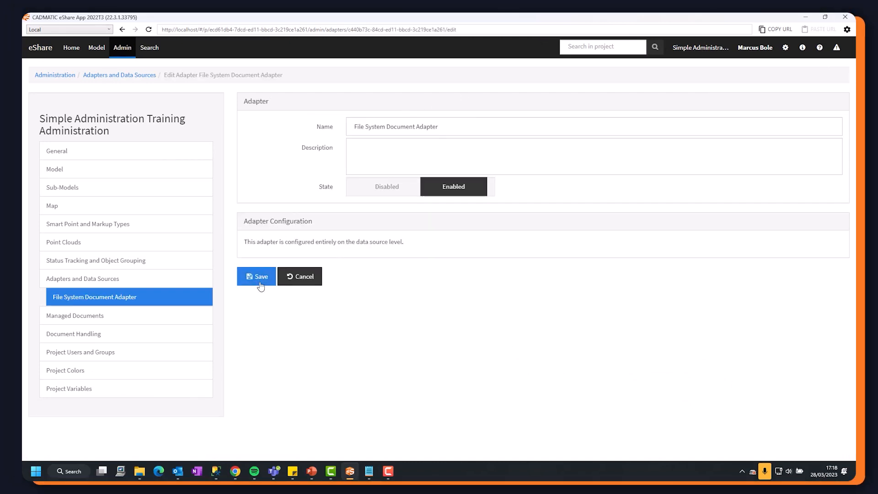
left_click(256, 276)
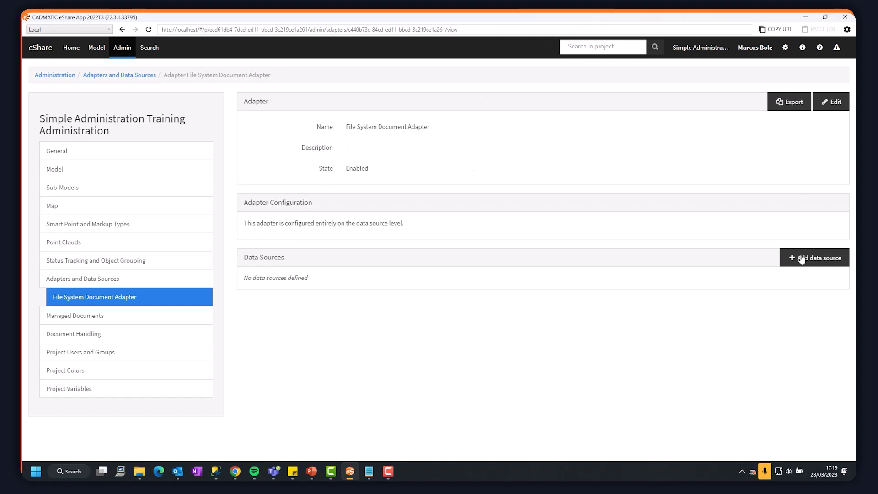
Add a 'Document Library' data source for All Users with the training Documents folder as base path.
left_click(815, 259)
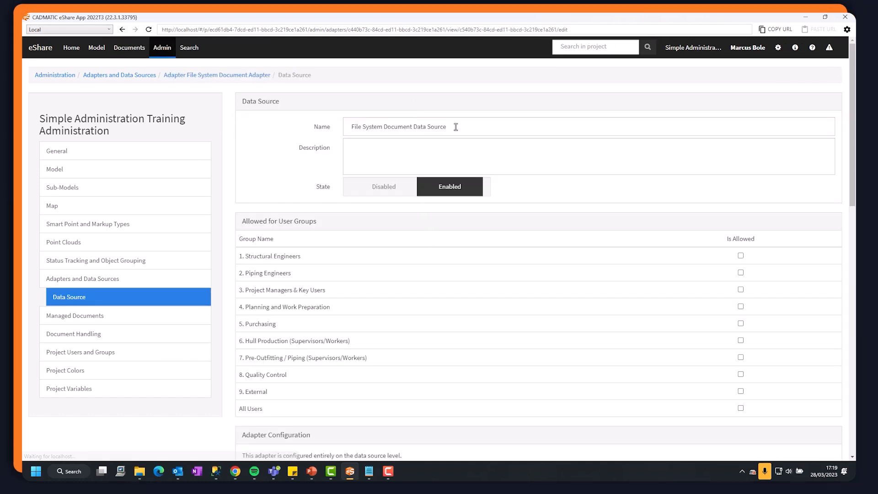
type("Document Library")
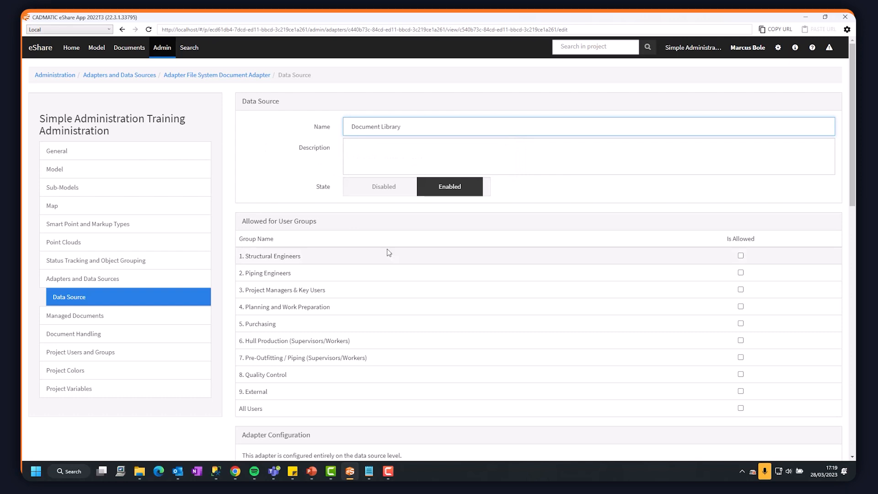
left_click(741, 280)
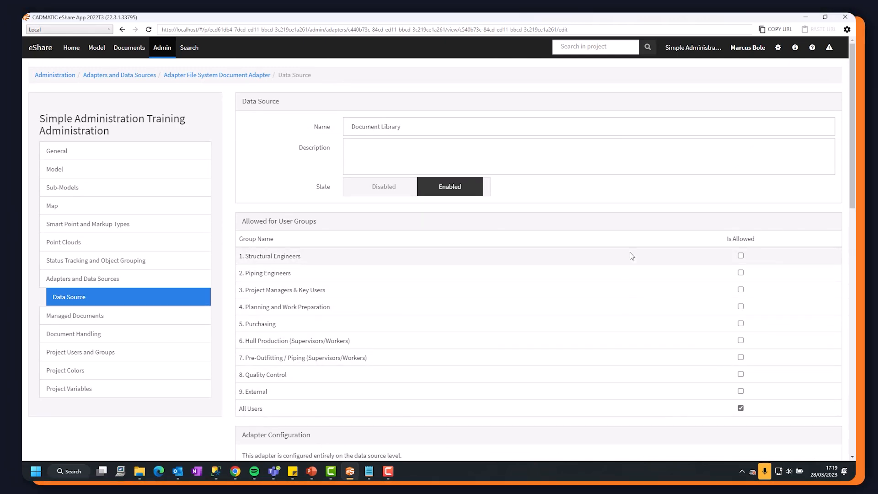
scroll("down", 3)
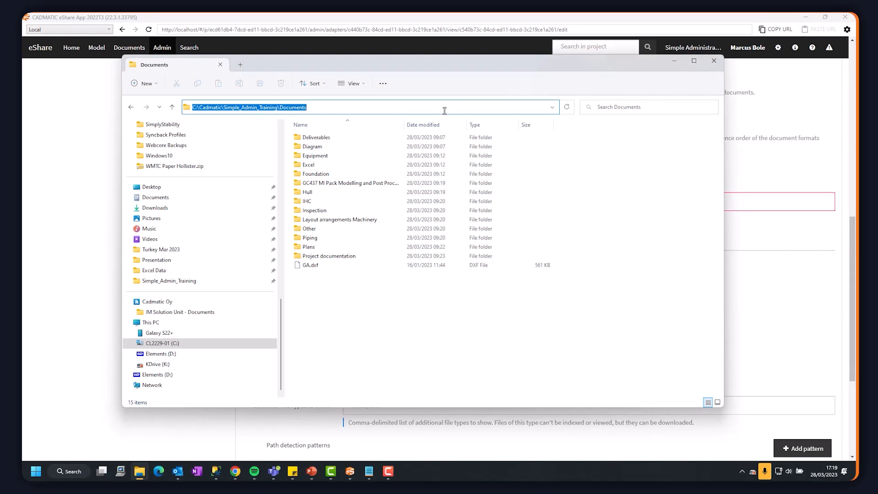
left_click(714, 60)
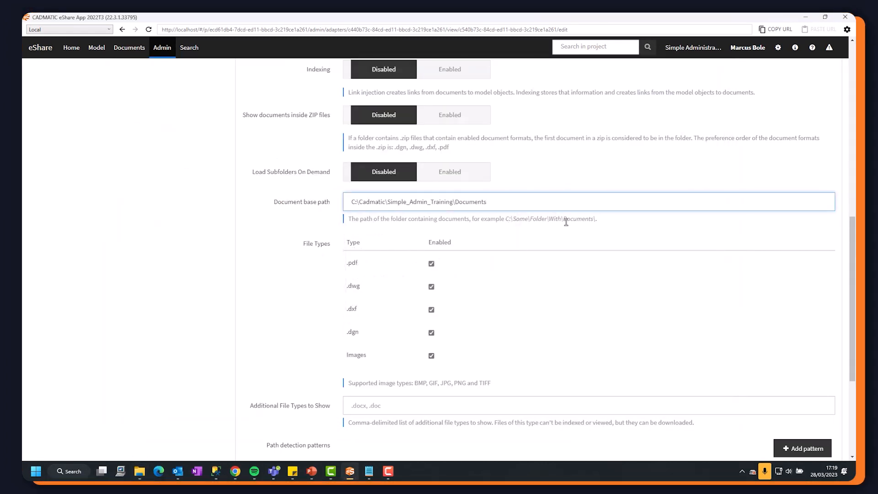
Save the Document Library data source from the bottom of its form.
scroll("down", 3)
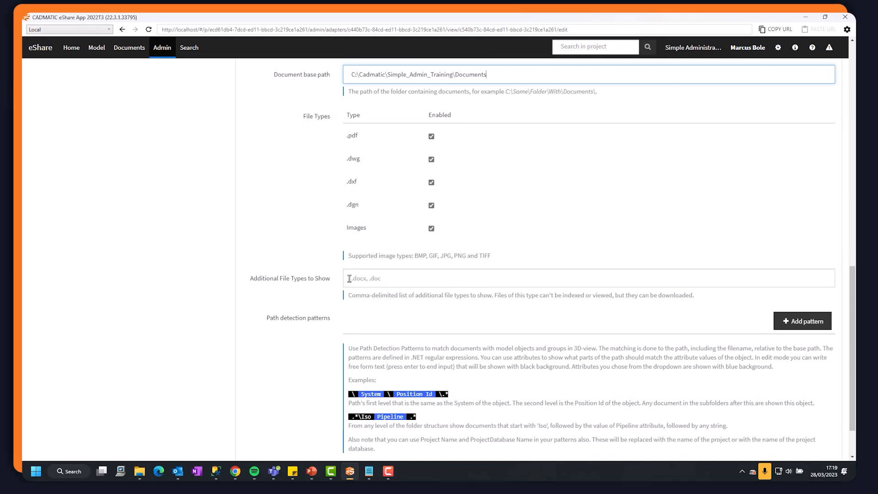
scroll("down", 3)
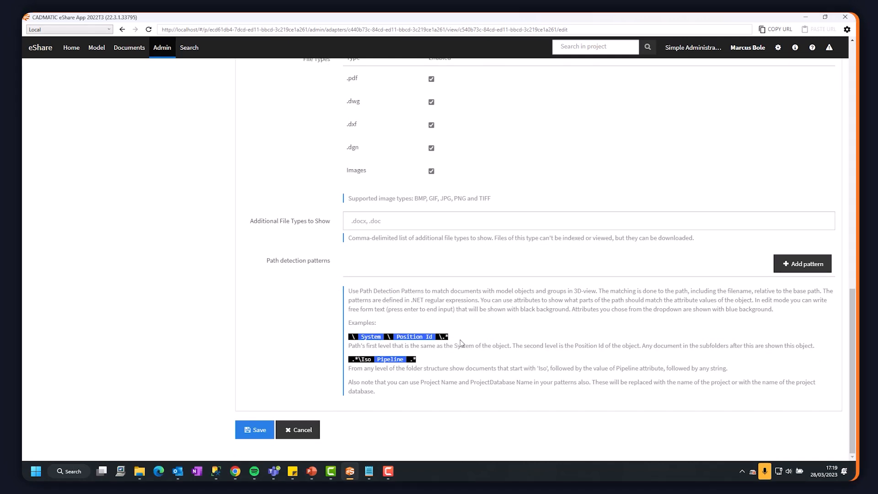
mouse_move(497, 290)
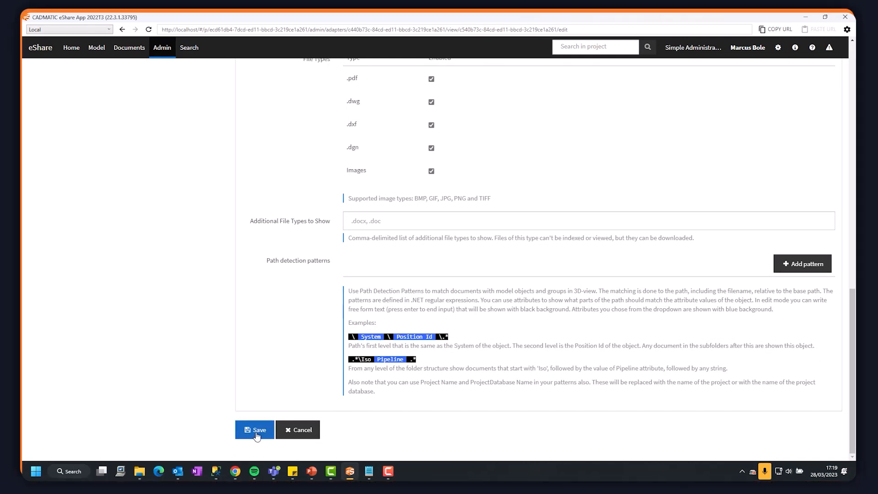
left_click(255, 430)
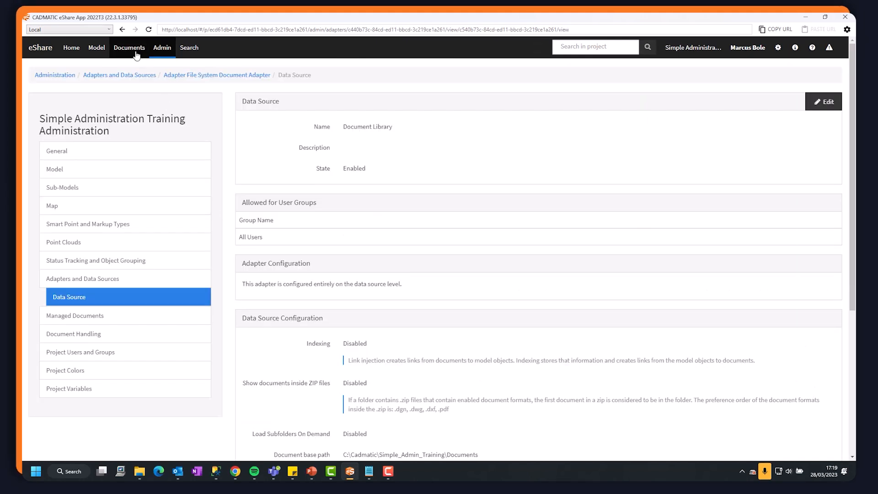
Browse Document Library > Equipment > AziThruster, view the Technical Specifications PDF, and return to browsing.
left_click(129, 47)
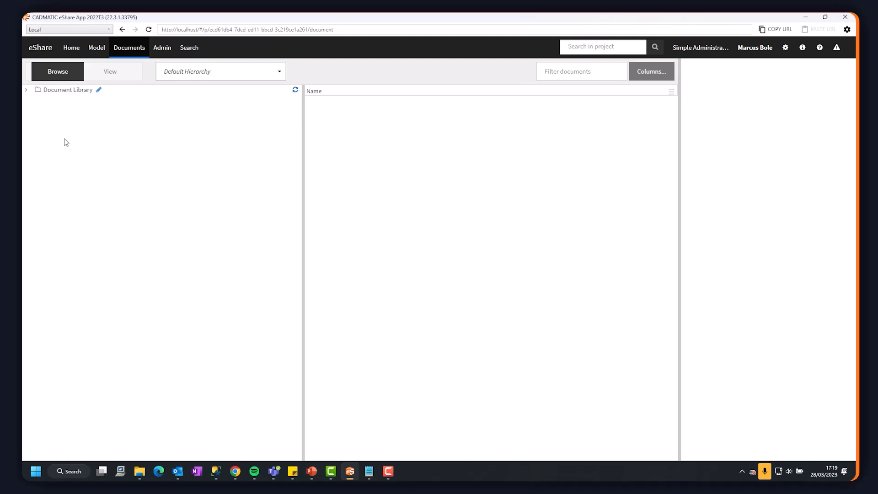
left_click(26, 89)
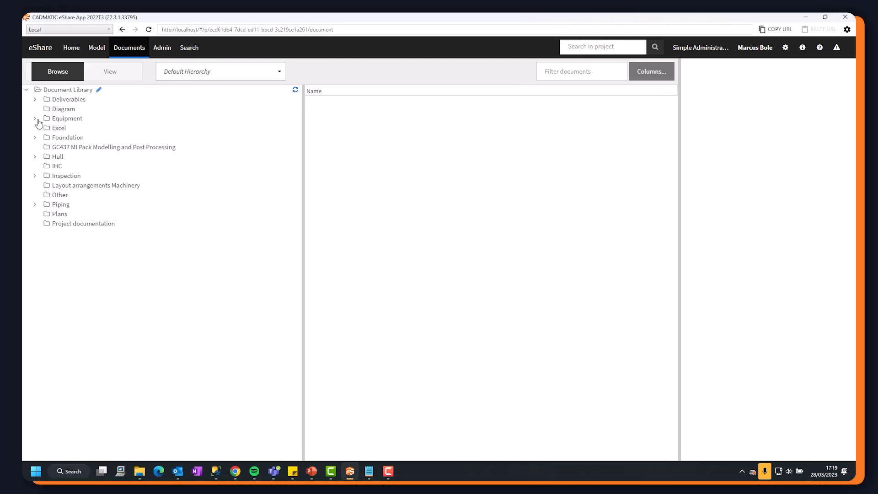
left_click(35, 119)
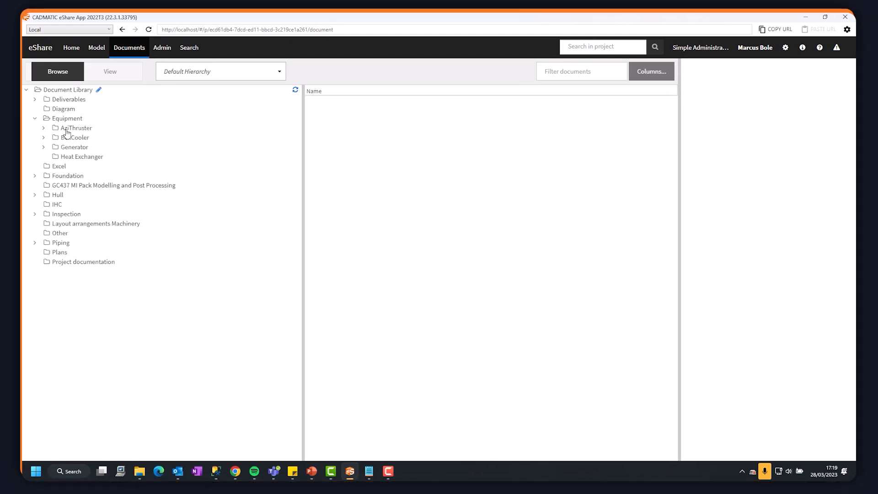
left_click(86, 146)
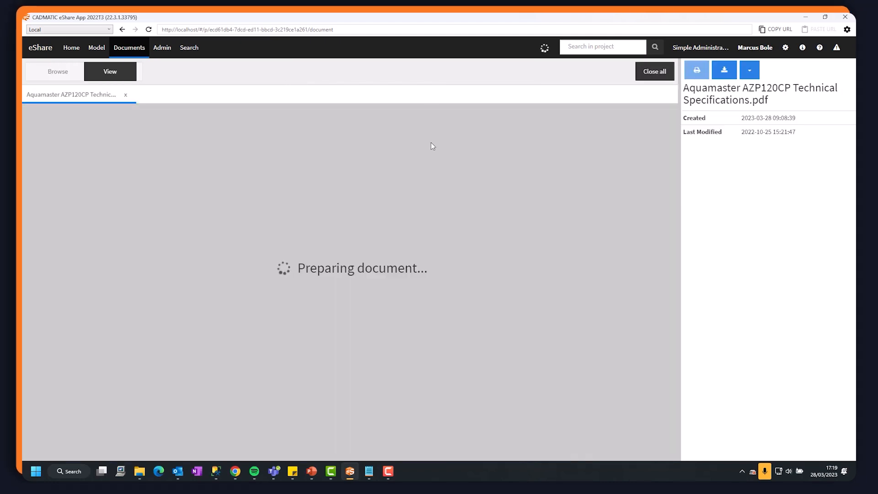
mouse_move(315, 220)
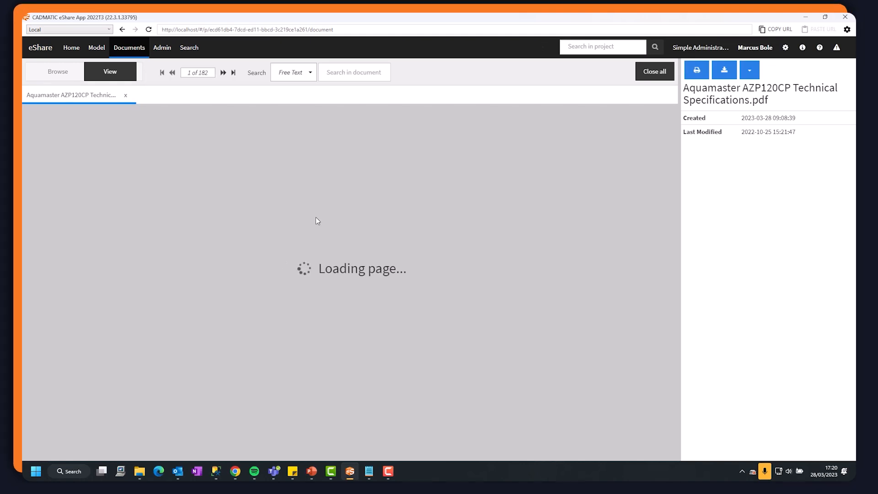
left_click(224, 72)
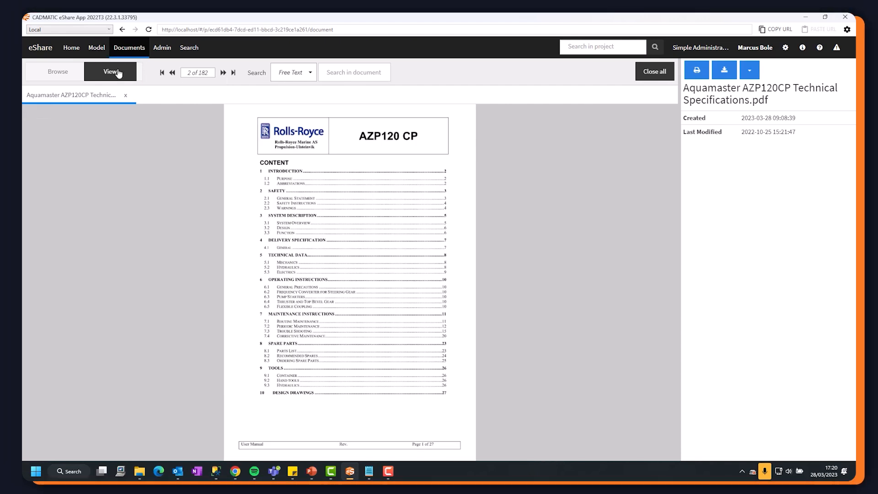
left_click(57, 71)
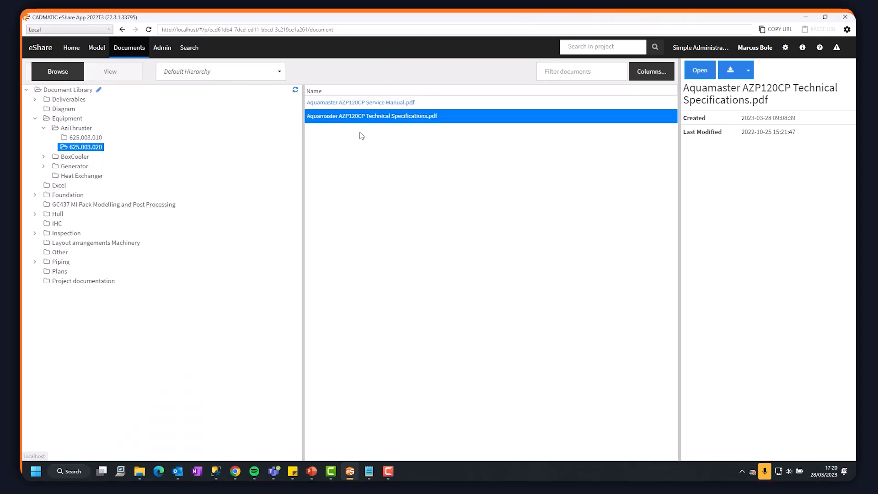
mouse_move(232, 178)
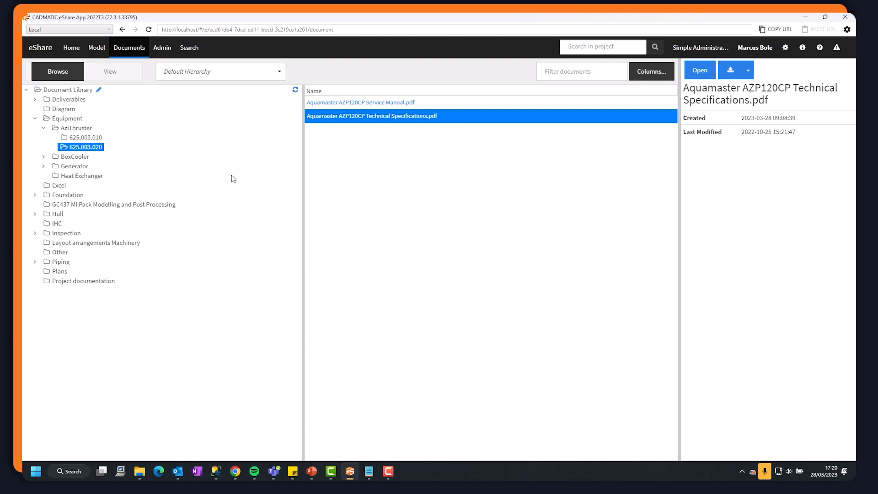
View GA.dxf from the library root, then start a new document type under Admin > Document Handling.
left_click(66, 90)
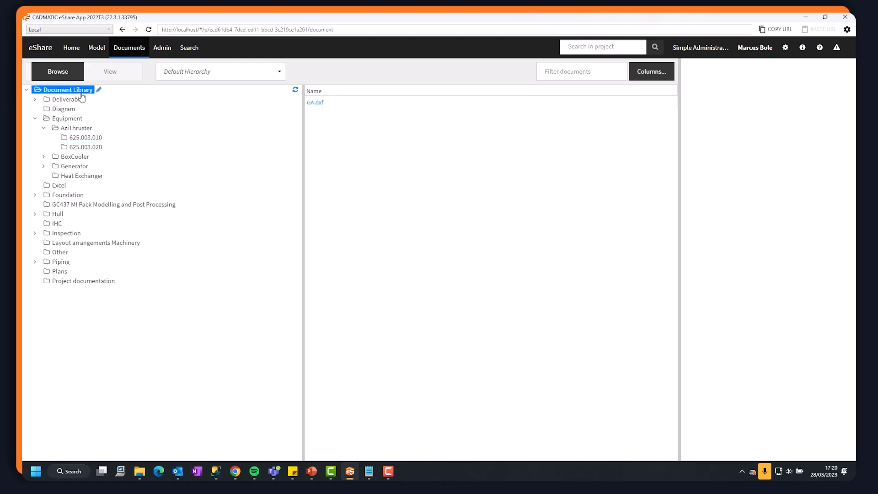
double_click(315, 102)
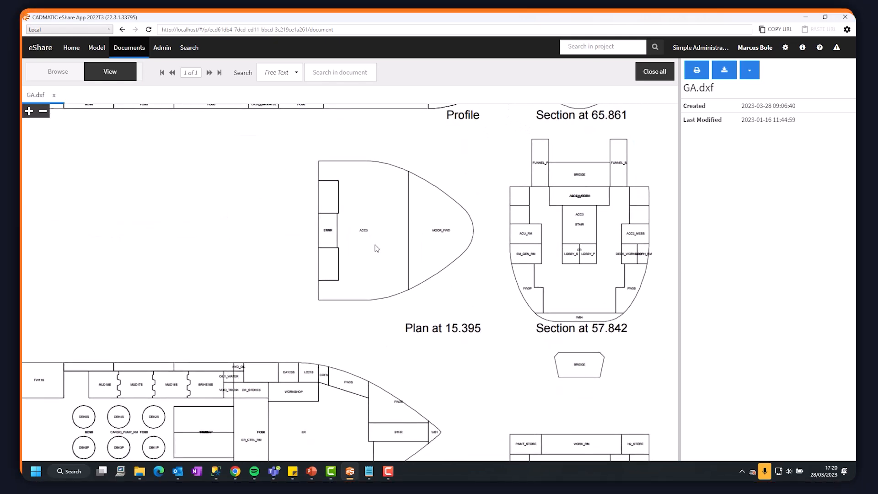
mouse_move(375, 211)
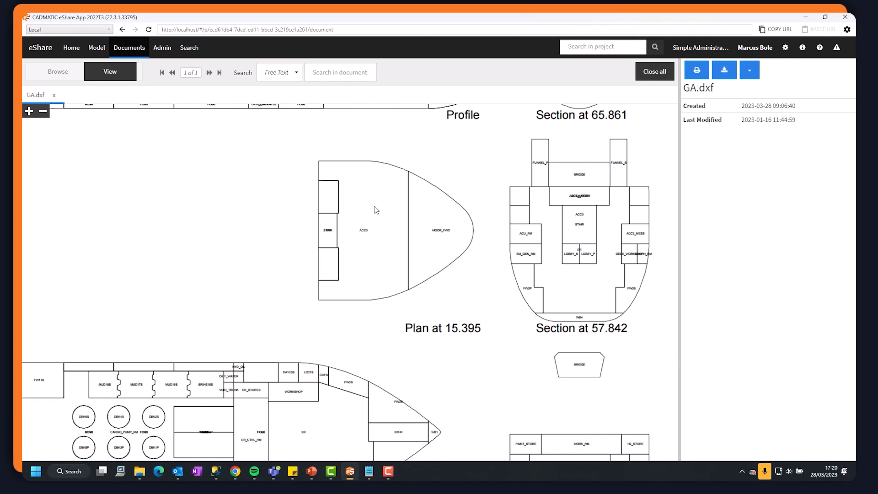
mouse_move(372, 233)
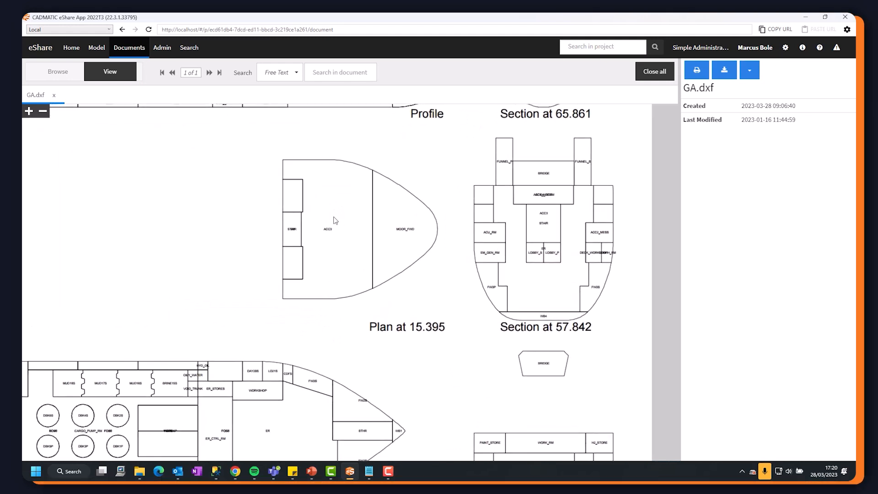
mouse_move(319, 228)
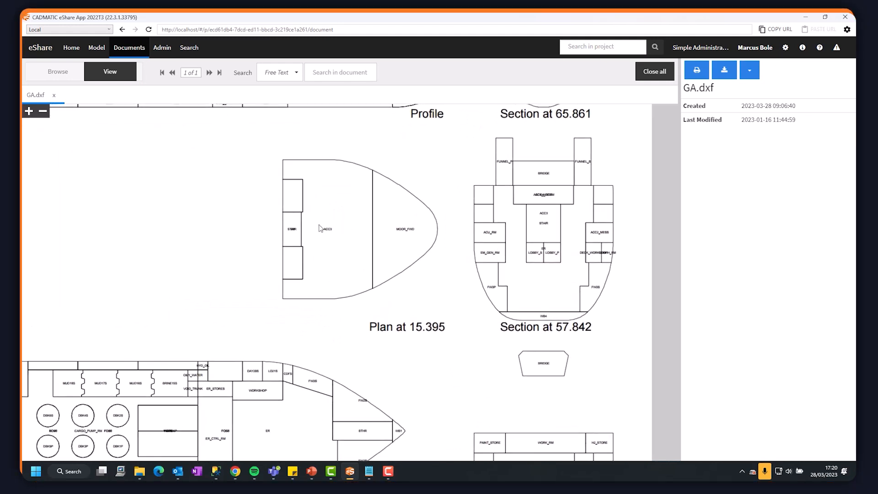
left_click(162, 48)
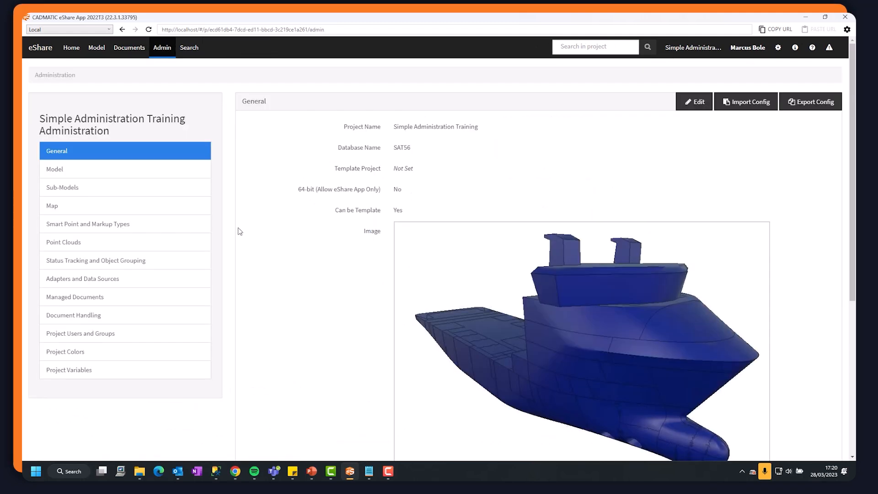
left_click(75, 315)
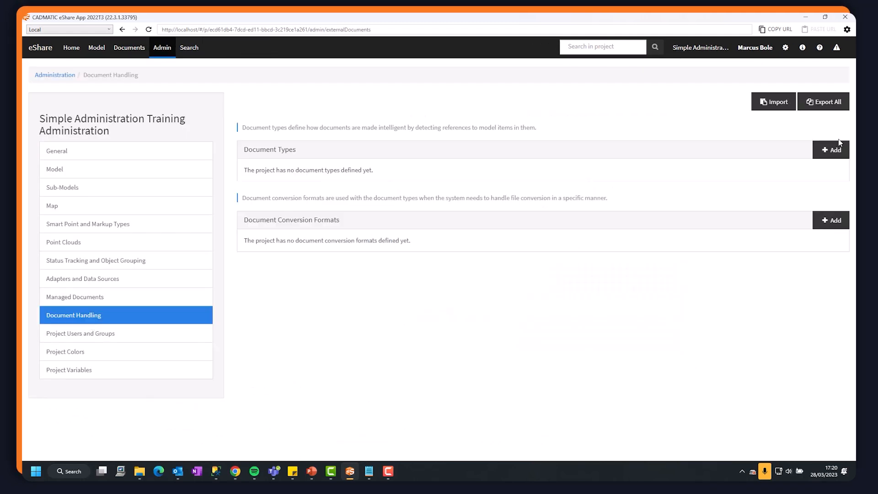
left_click(832, 149)
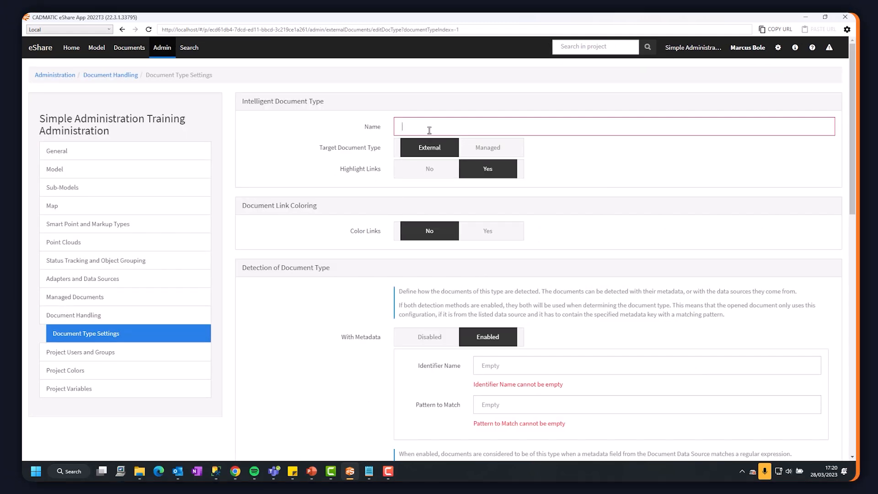
Name the type 'General Arrangement Drawings', set Color Links to Yes, identifier 'Path' matching 'GA\.dxf'.
type("General Arrangement")
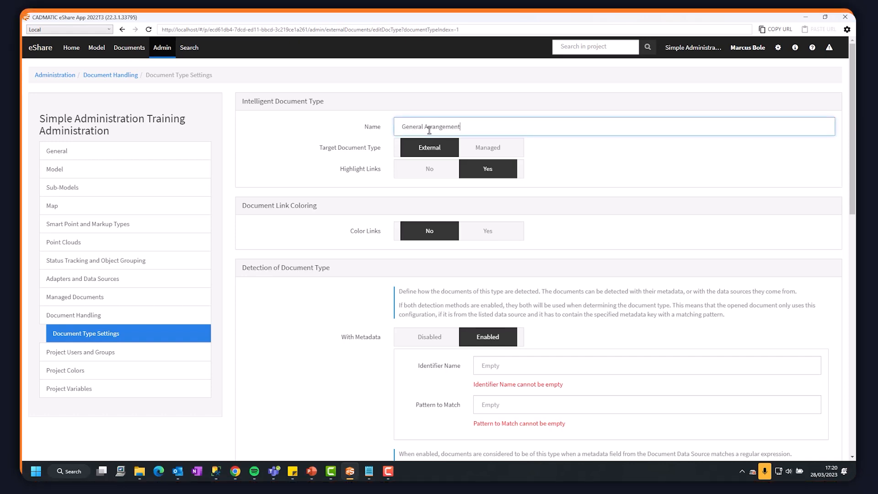
type("Drawings")
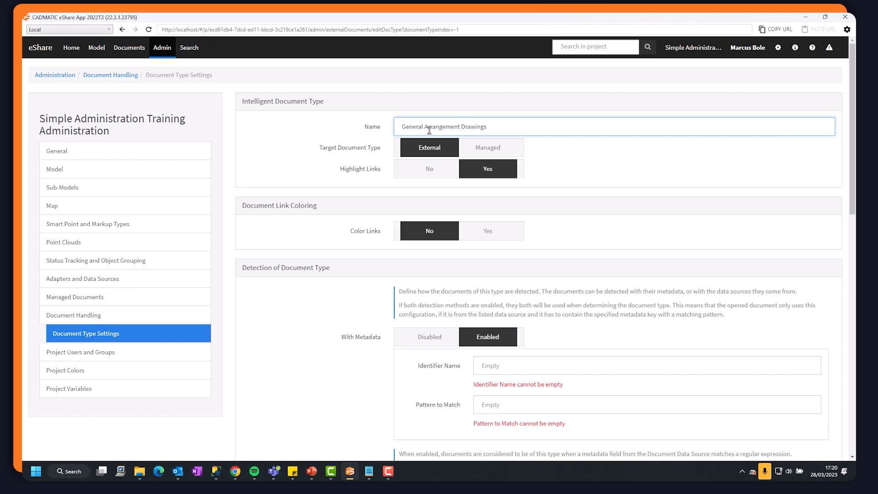
left_click(487, 231)
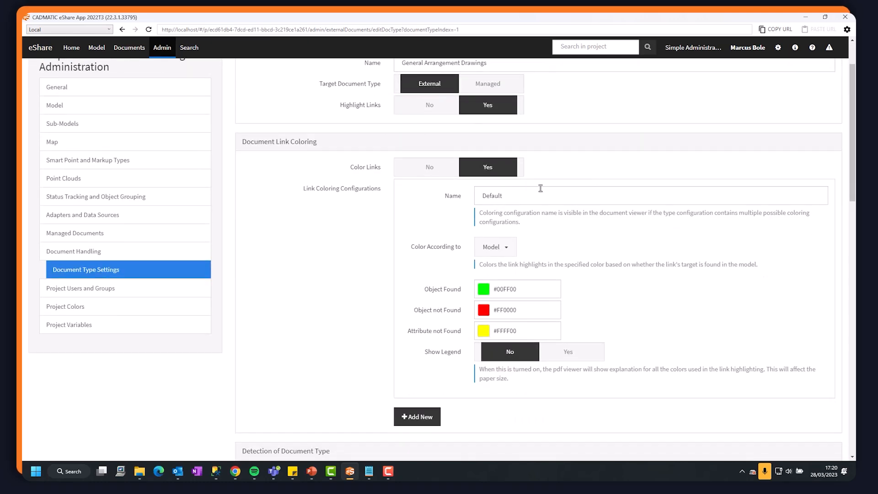
scroll("down", 3)
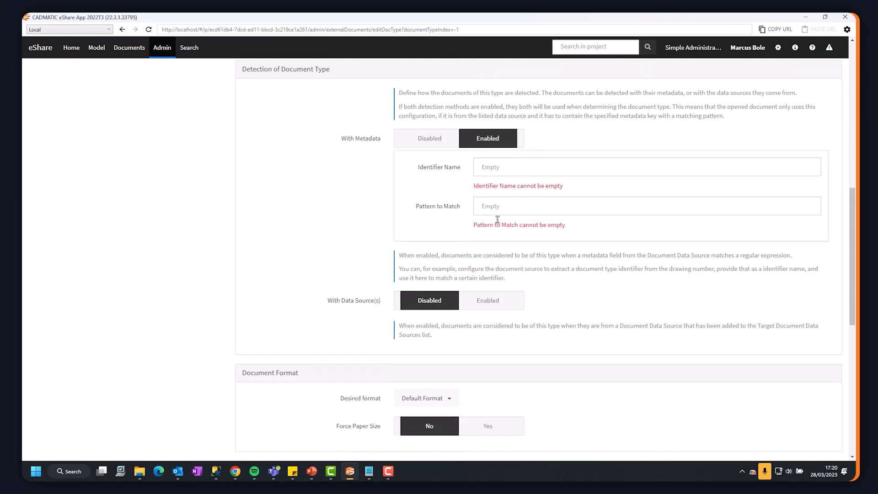
type("Patrh")
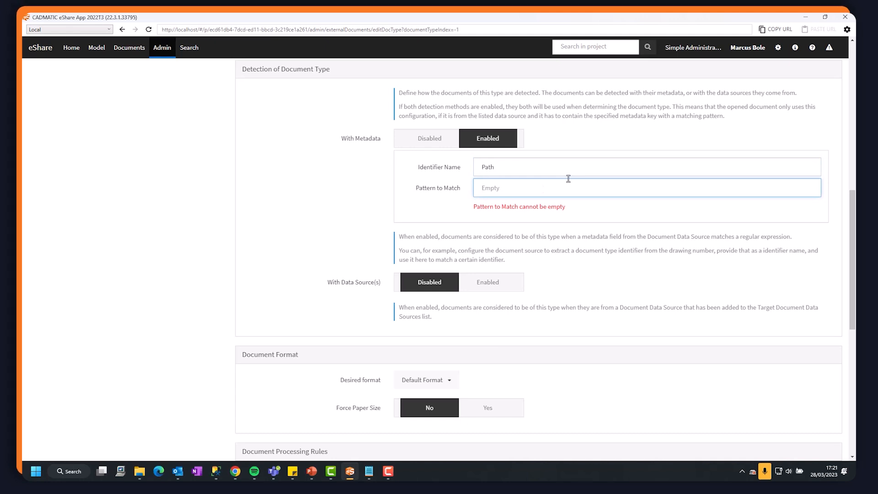
type("GA\\.")
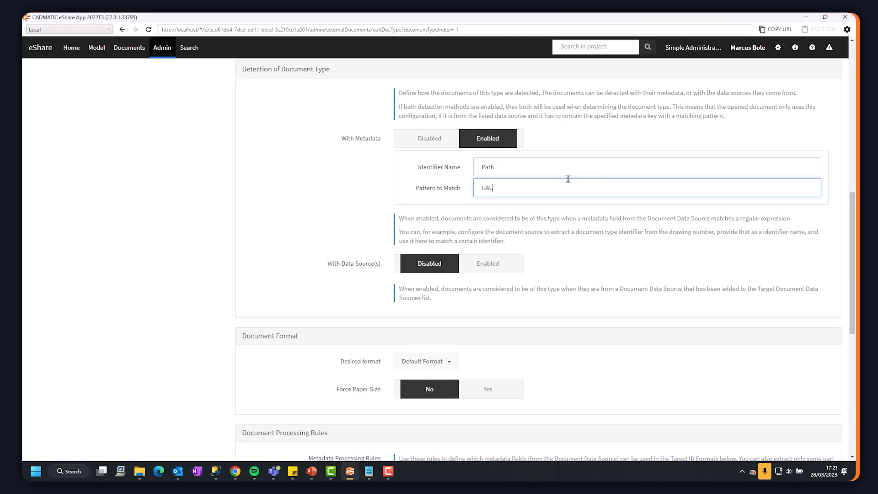
type("dxf")
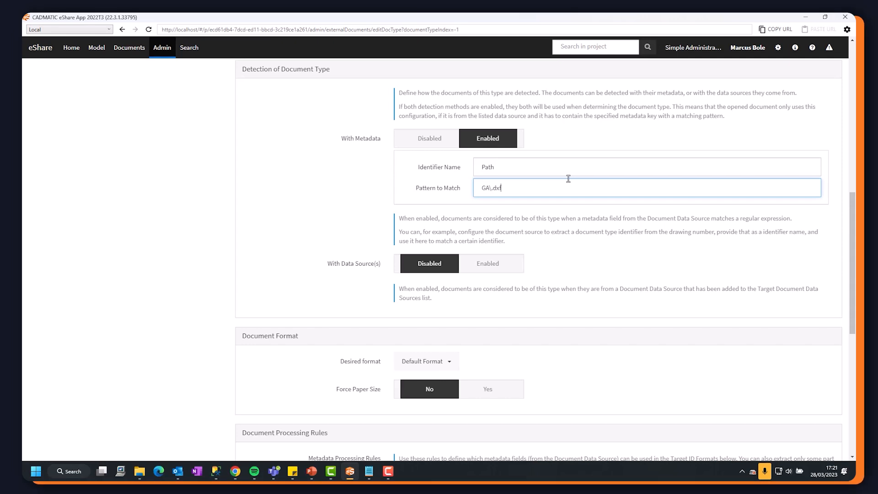
scroll("down", 3)
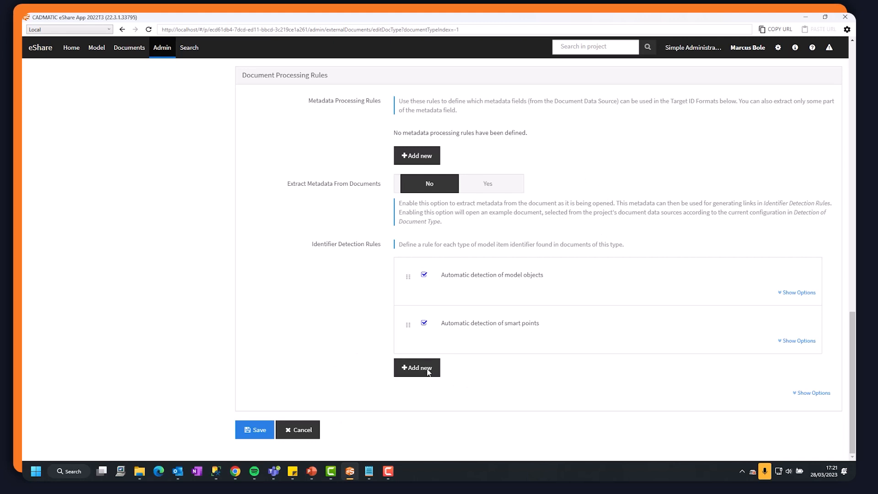
Add a pattern detection rule, untick automatic smart point detection, and save the document type.
left_click(418, 368)
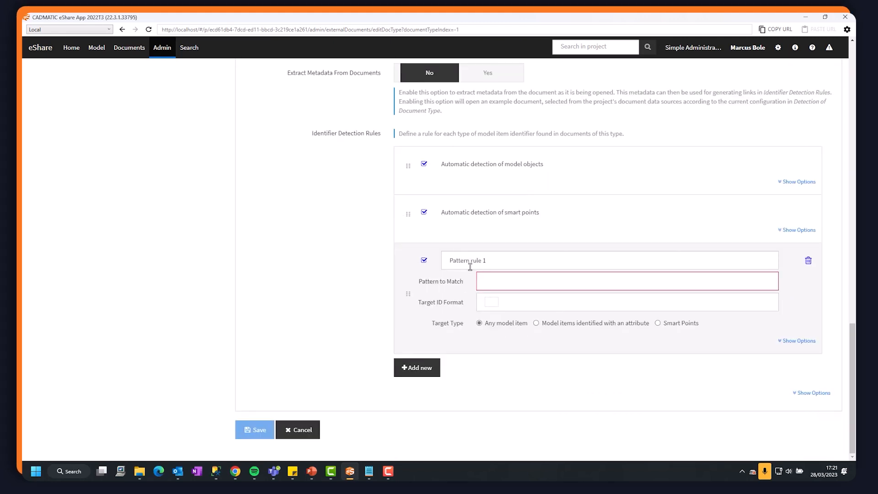
mouse_move(525, 322)
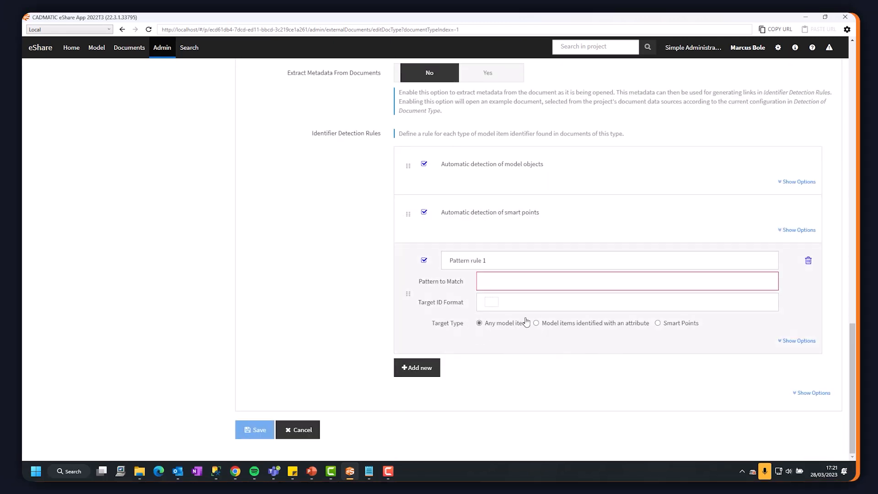
mouse_move(541, 269)
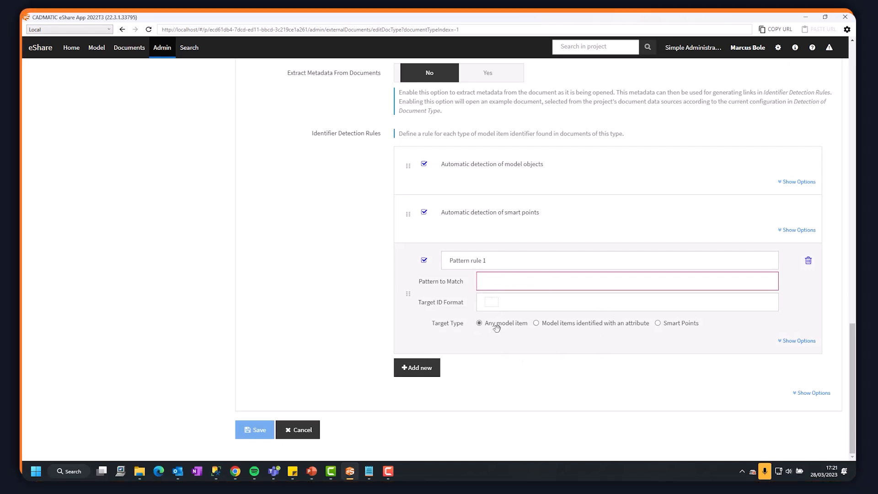
mouse_move(587, 325)
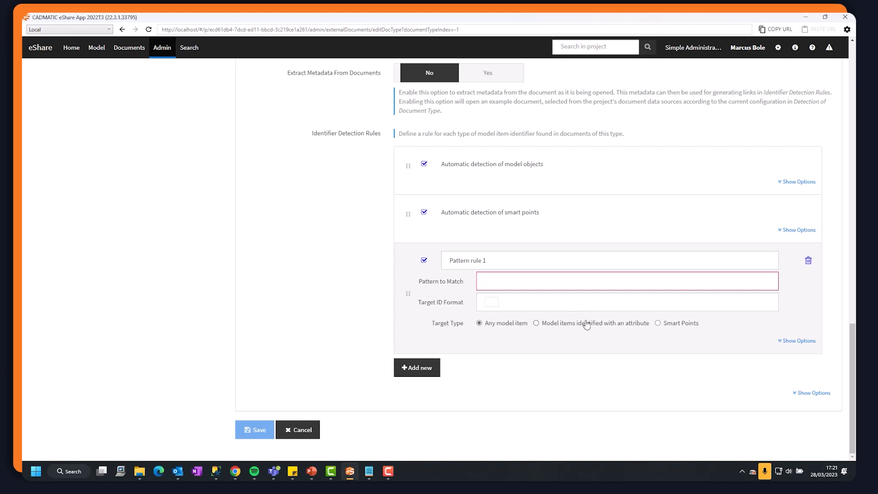
mouse_move(428, 266)
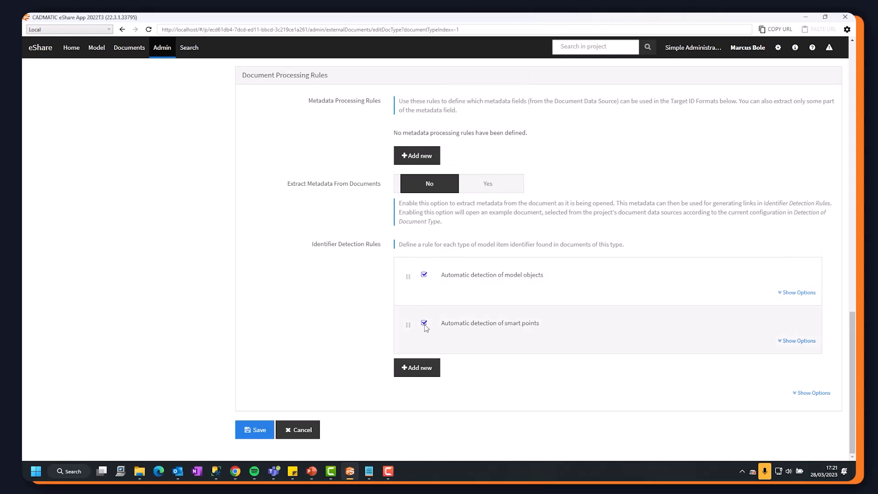
left_click(424, 323)
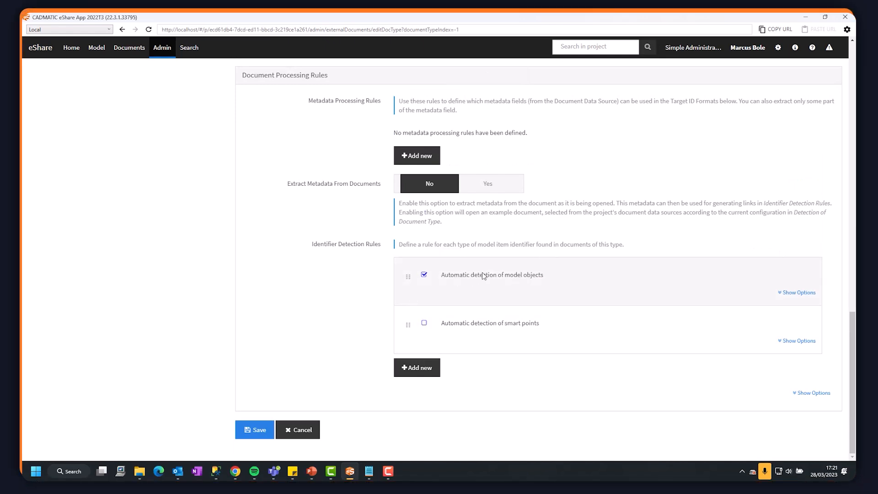
mouse_move(531, 283)
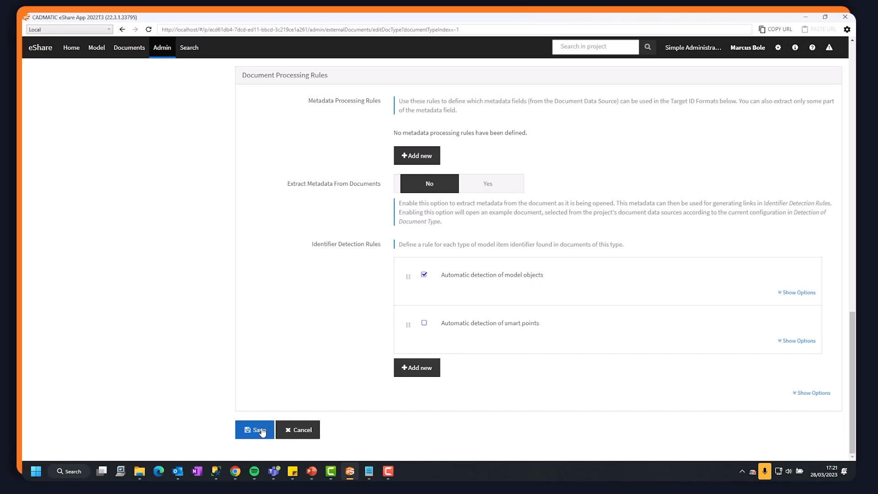
left_click(254, 430)
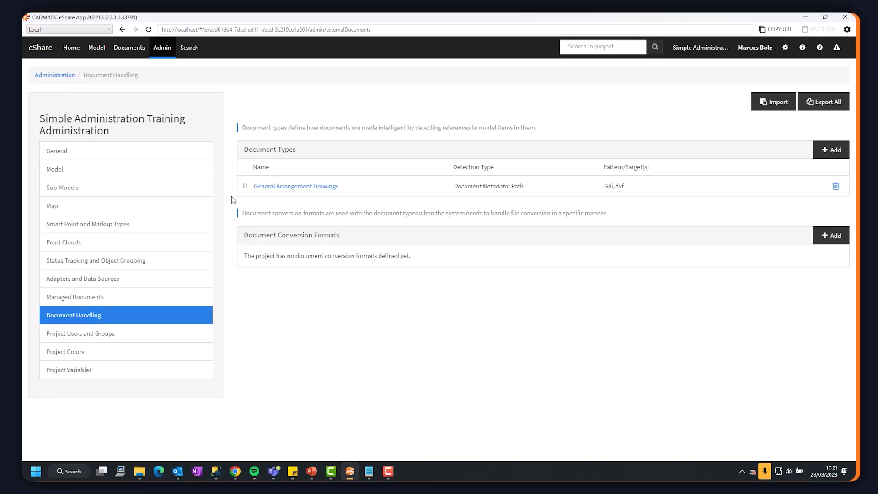
View GA.dxf with green model links and follow one to compartment DBK6S in the 3D model.
left_click(295, 186)
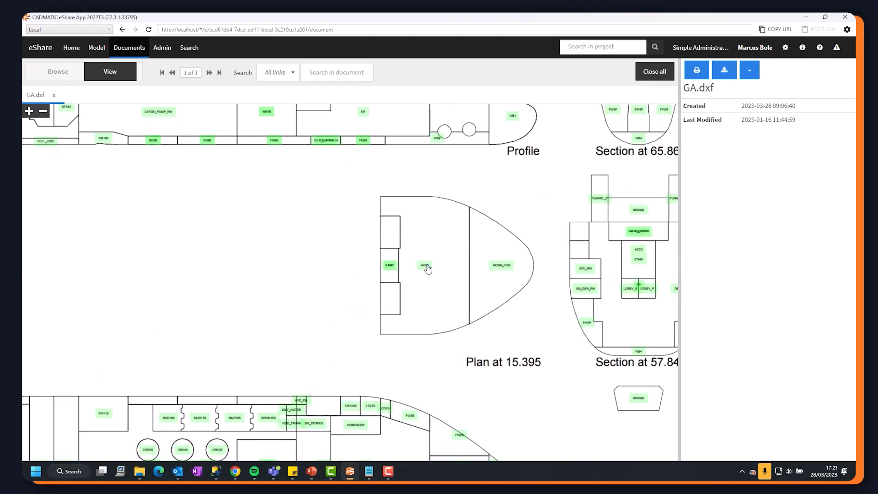
left_click(425, 265)
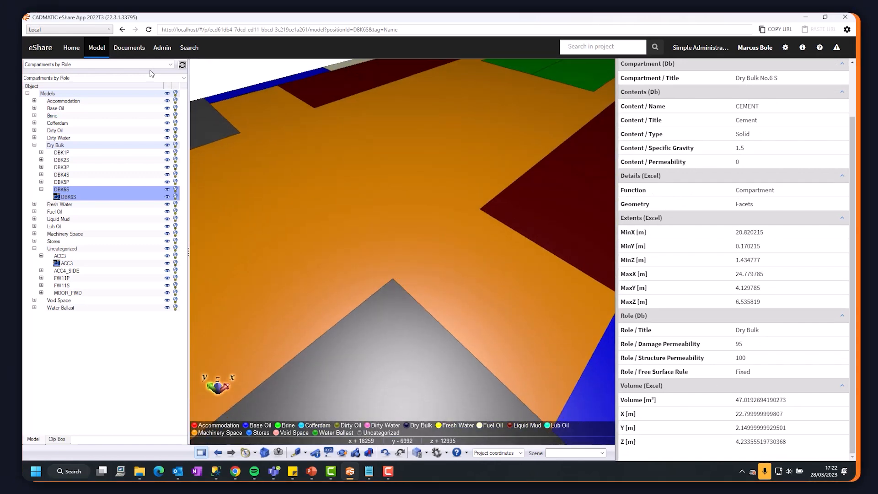
Reach the Document Library data source's edit settings with indexing and path detection options.
left_click(161, 48)
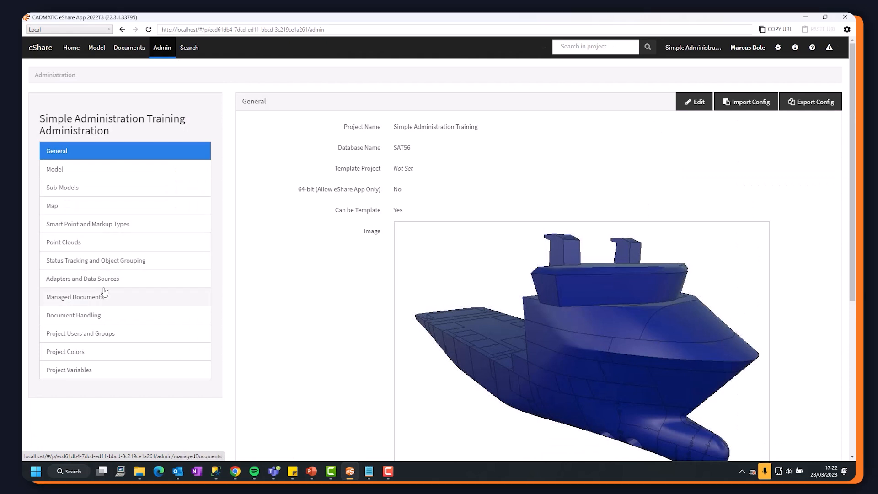
left_click(83, 278)
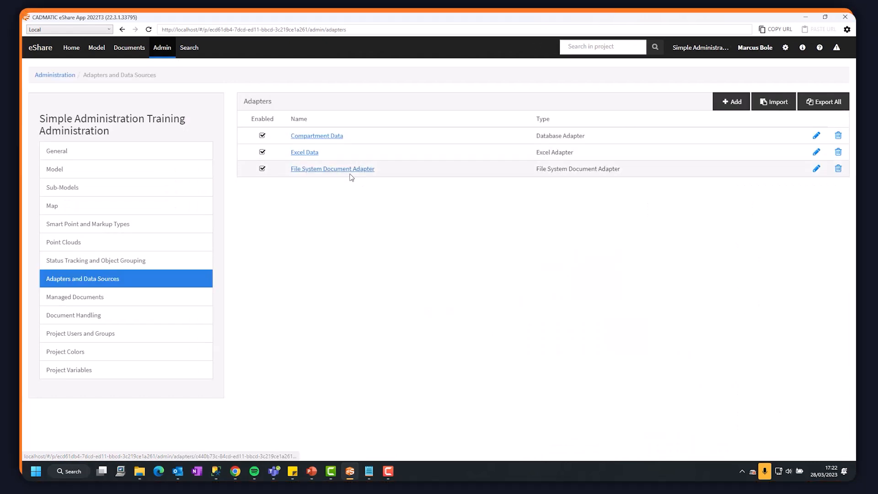
left_click(332, 168)
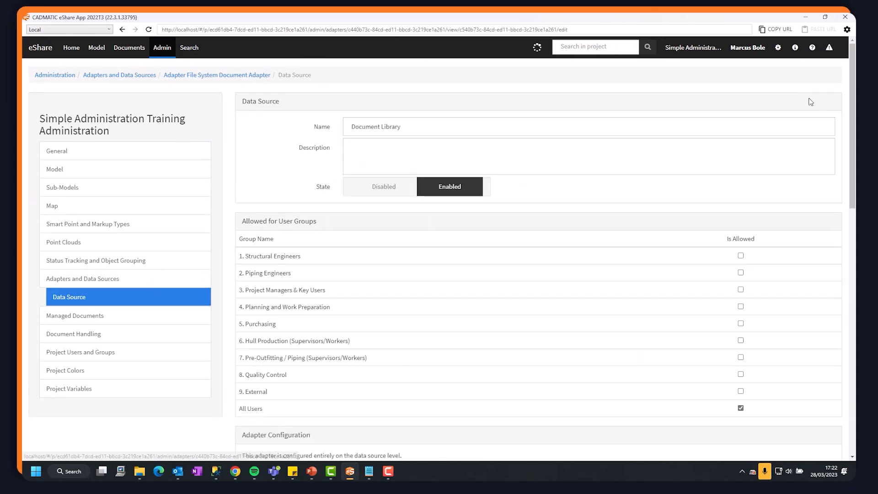
scroll("down", 3)
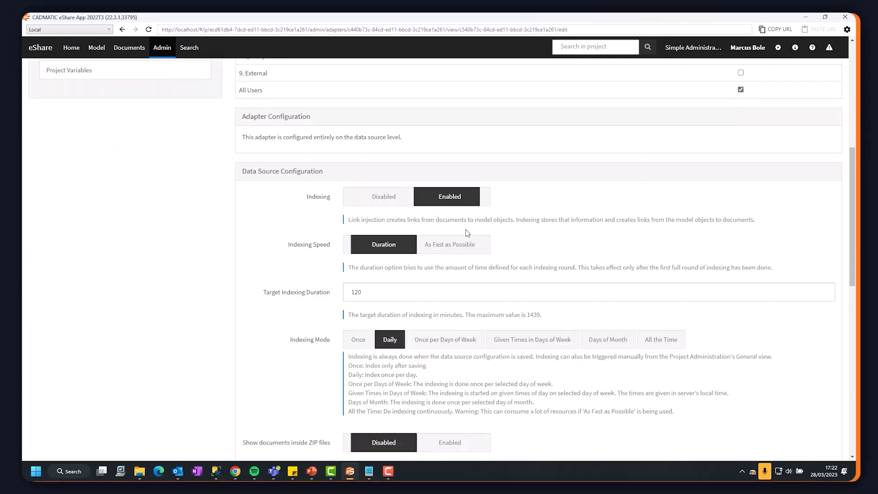
left_click(451, 245)
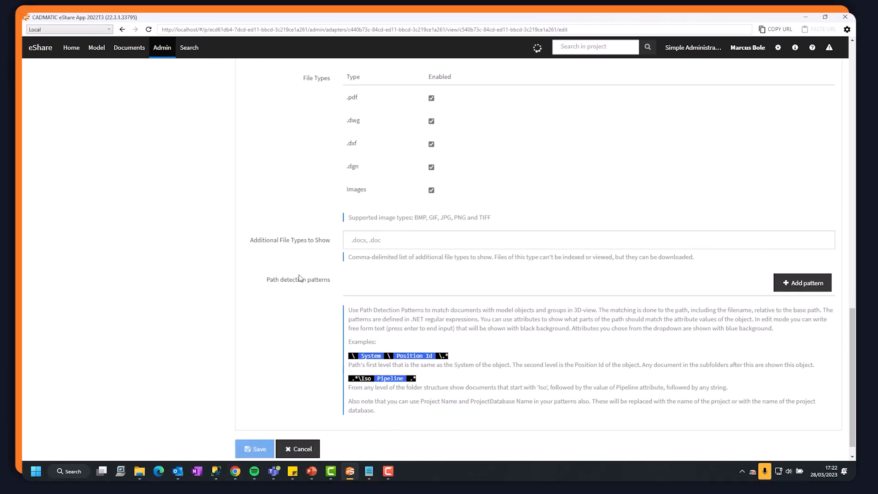
Follow a green link from GA.dxf to CARGO_PUMP_RM, which now lists GA.dxf among its documents.
left_click(298, 448)
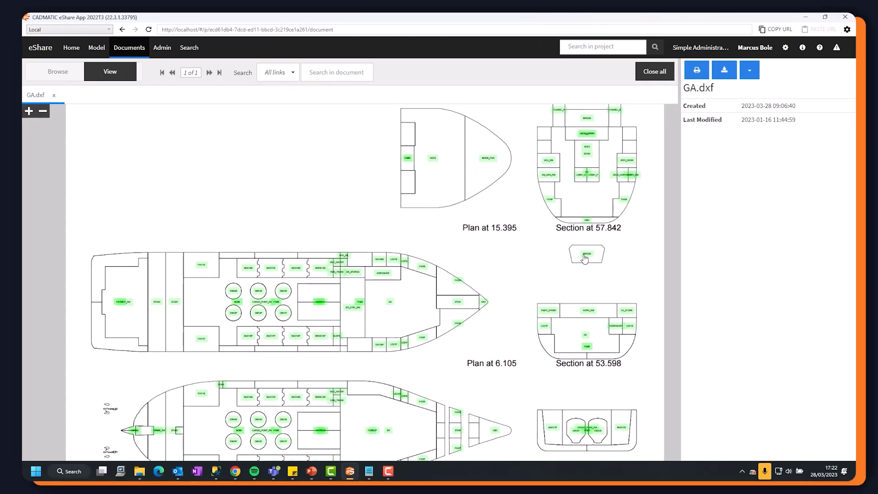
left_click(586, 255)
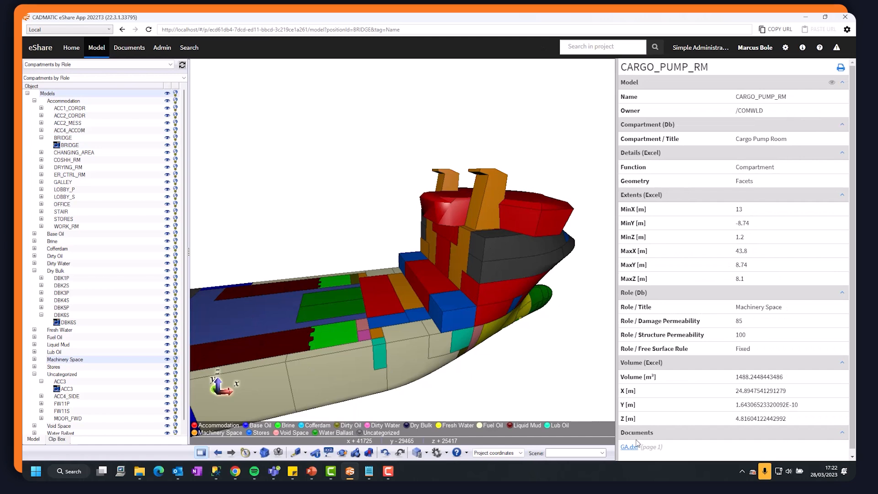
Open GA.dxf at the cargo pump room, step to CARGO_PUMP_RM occurrence 4 of 4, and show MUD17S in the model.
left_click(630, 446)
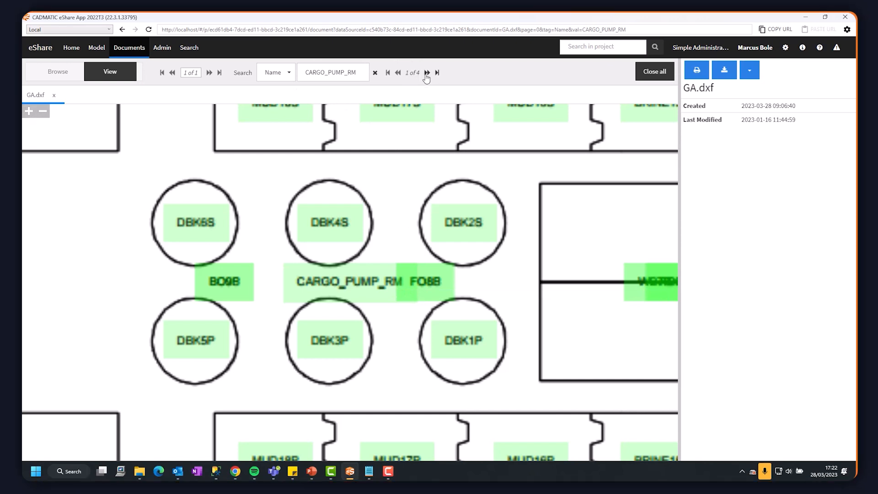
left_click(427, 72)
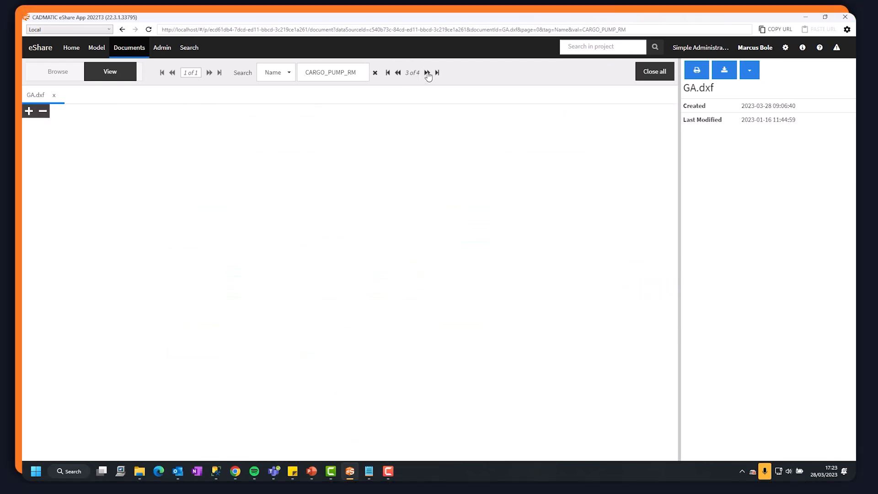
left_click(427, 73)
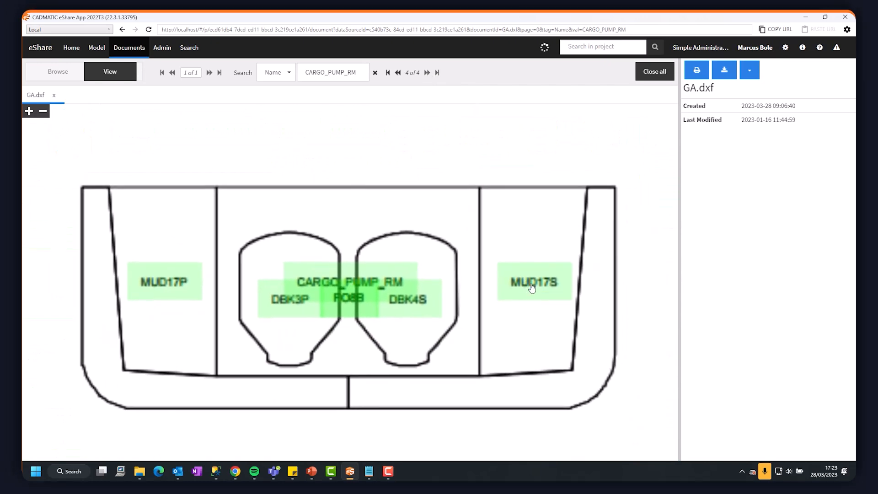
left_click(534, 281)
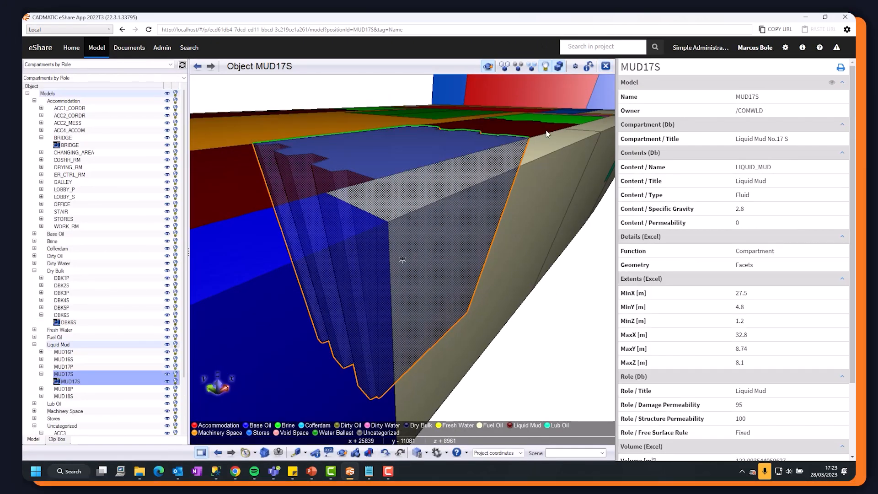